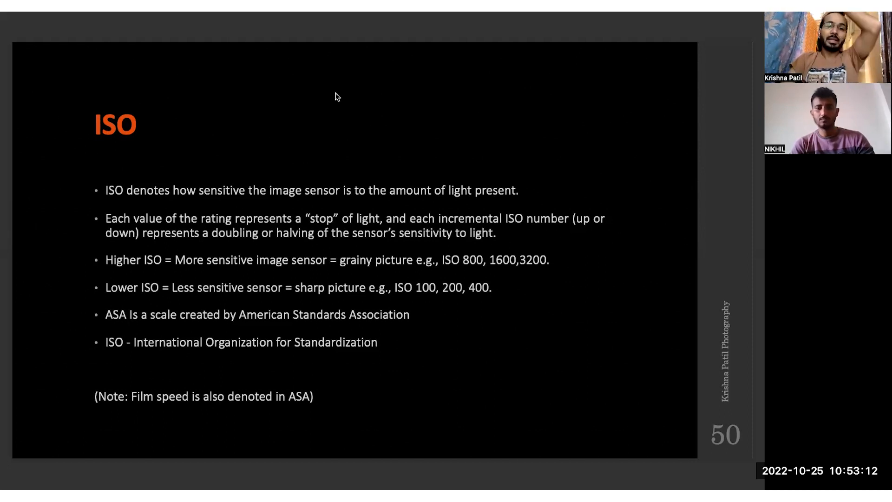
{"action": "mouse_move", "coordinate": [446, 131]}
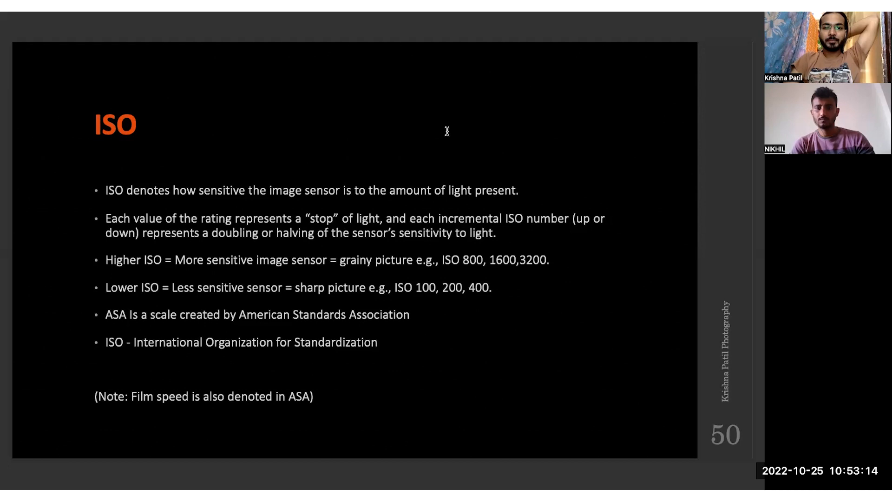
{"action": "mouse_move", "coordinate": [434, 222]}
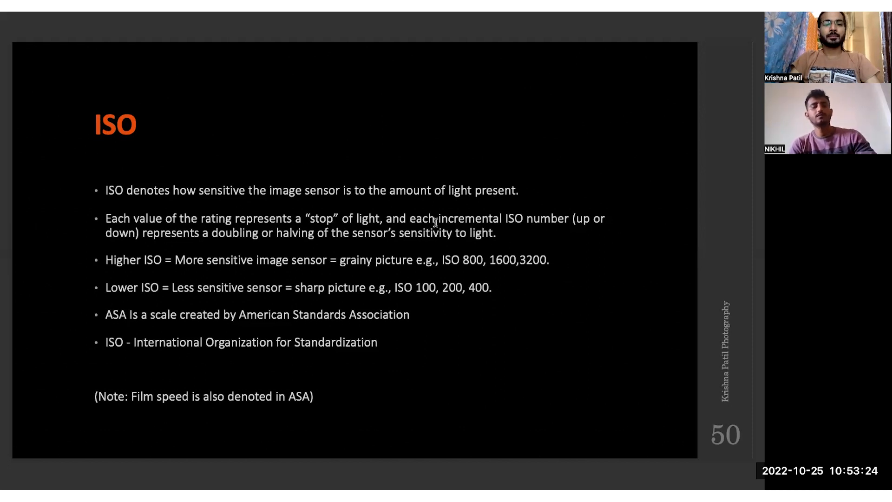
{"action": "mouse_move", "coordinate": [324, 221]}
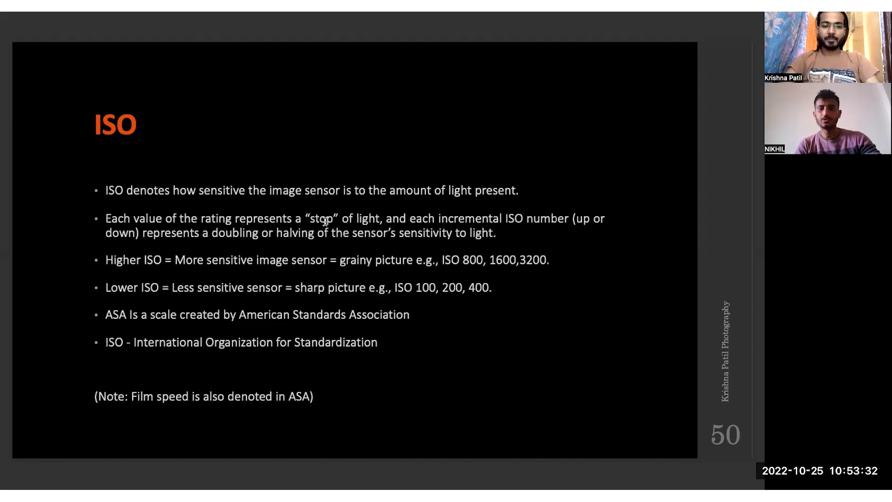
{"action": "mouse_move", "coordinate": [545, 420]}
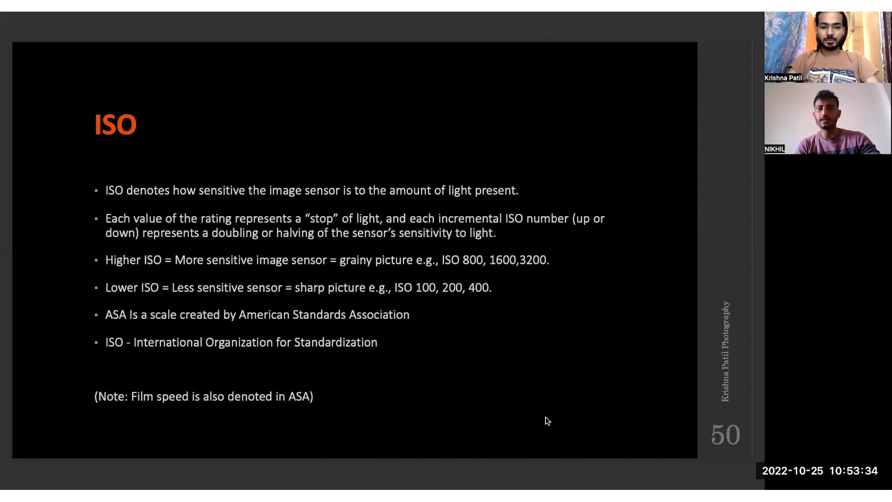
{"action": "mouse_move", "coordinate": [573, 162]}
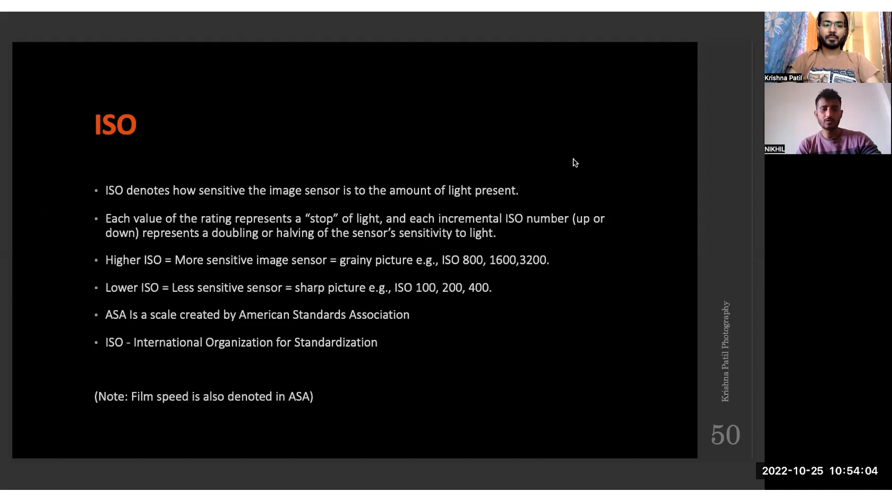
{"action": "mouse_move", "coordinate": [523, 145]}
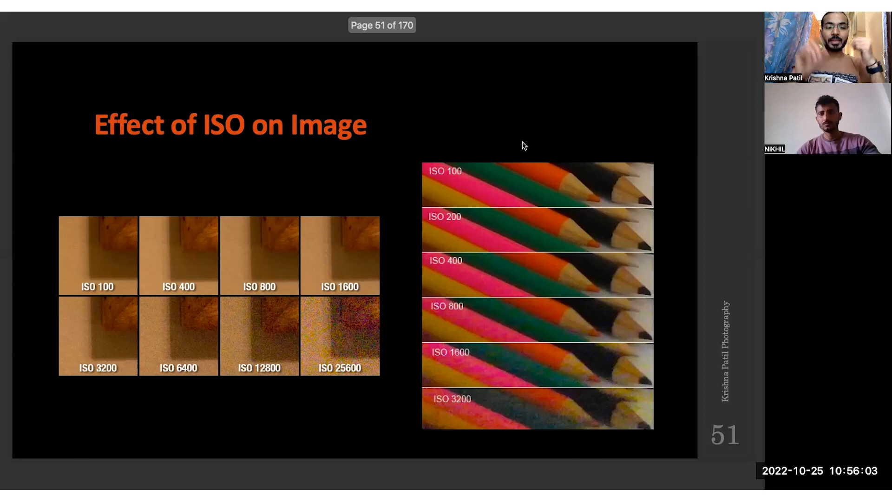
{"action": "mouse_move", "coordinate": [134, 253]}
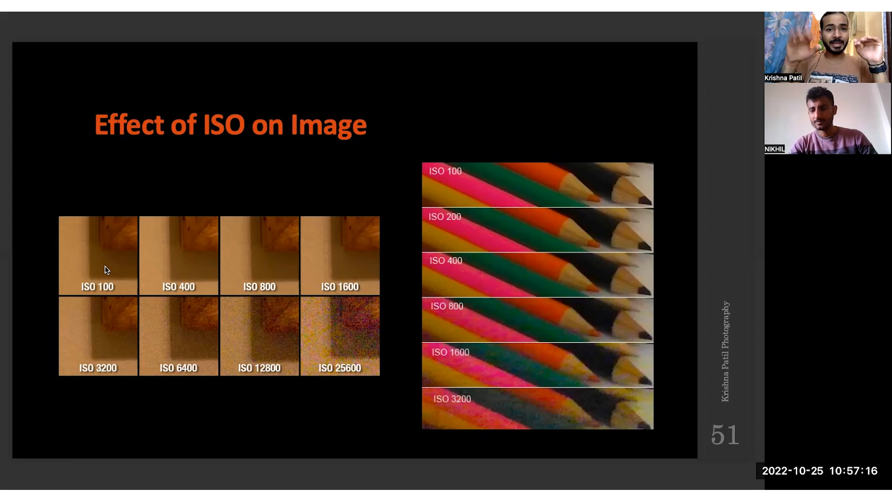
{"action": "mouse_move", "coordinate": [348, 350]}
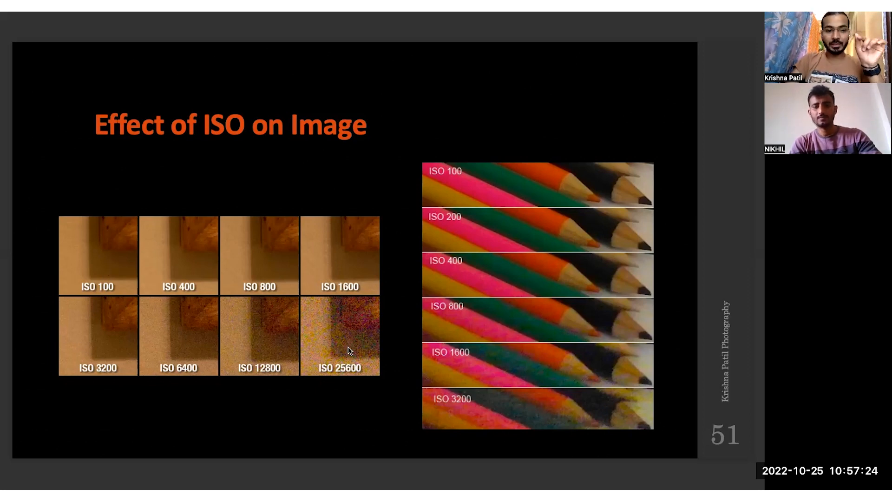